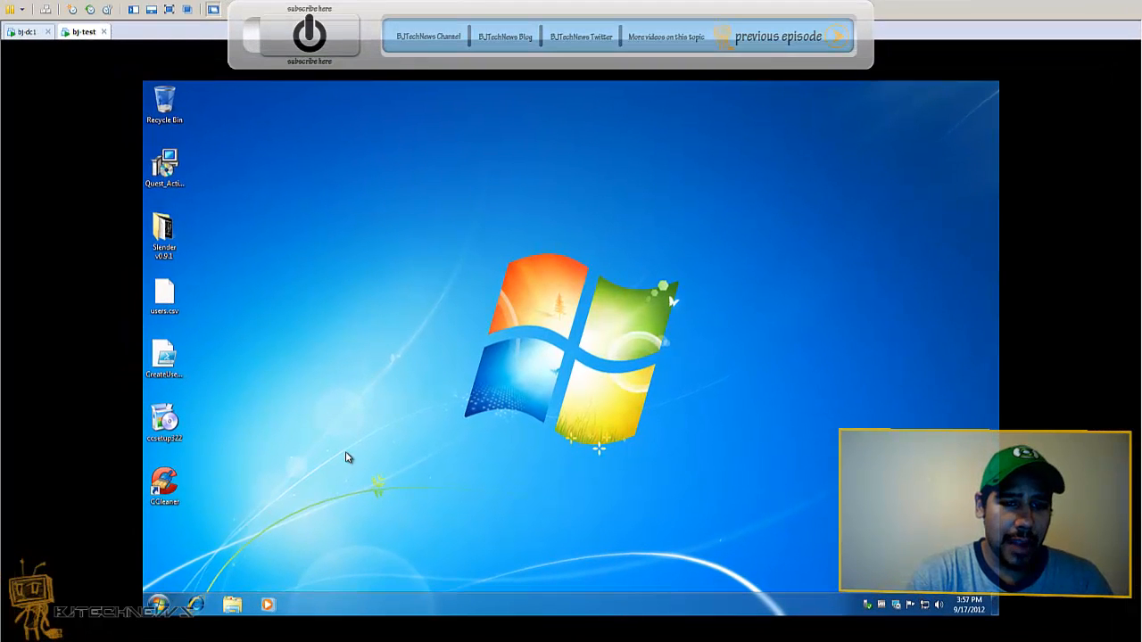
# Search the Start menu for gpedit.msc to launch Local Group Policy Editor
pyautogui.click(161, 605)
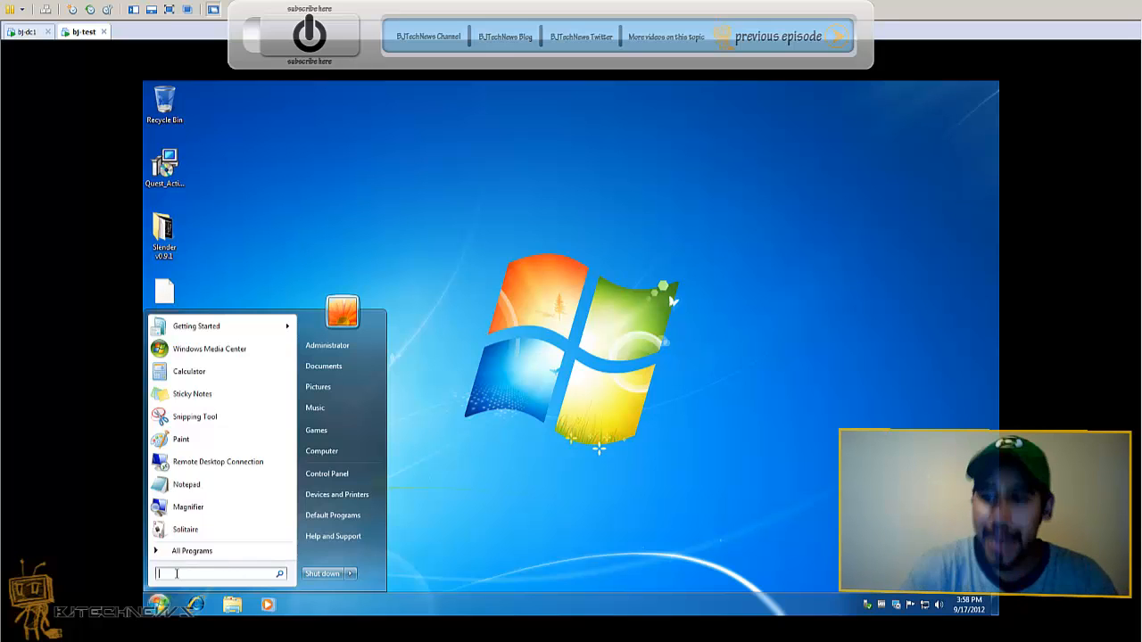
pyautogui.write('ga')
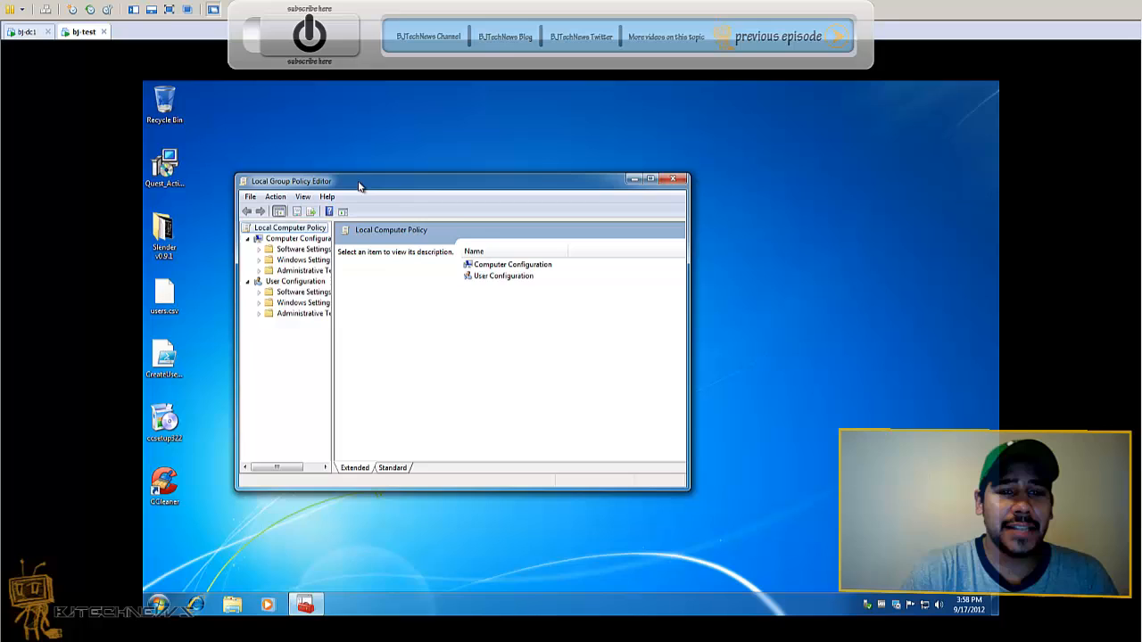
# Maximize the editor and navigate Windows Settings > Security Settings > Local Policies > Audit Policy
pyautogui.click(650, 178)
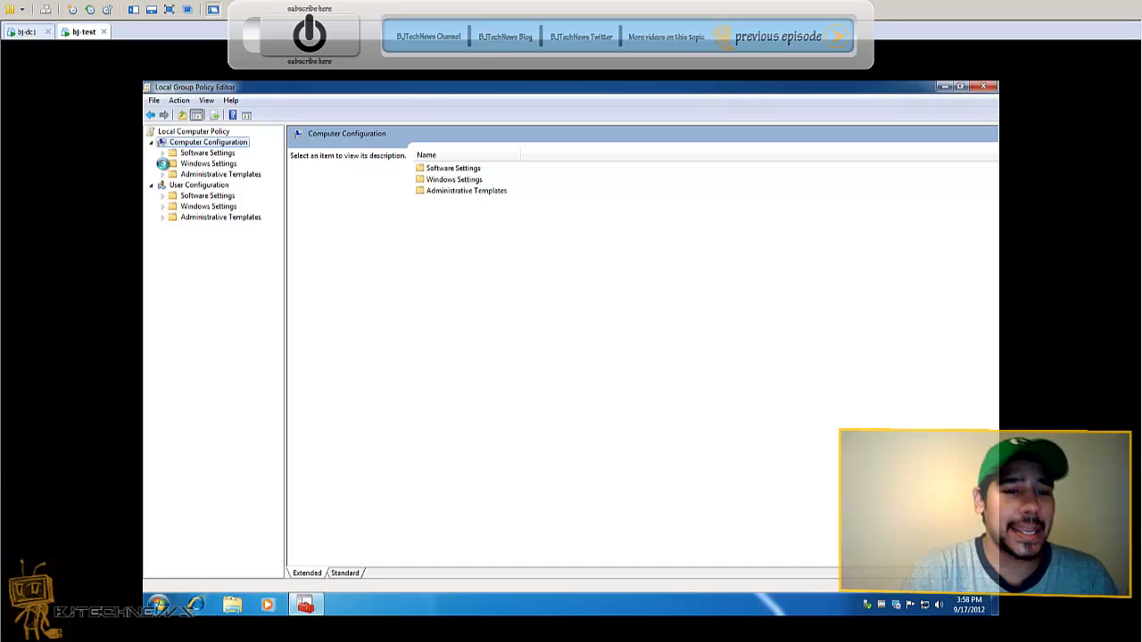
pyautogui.click(163, 163)
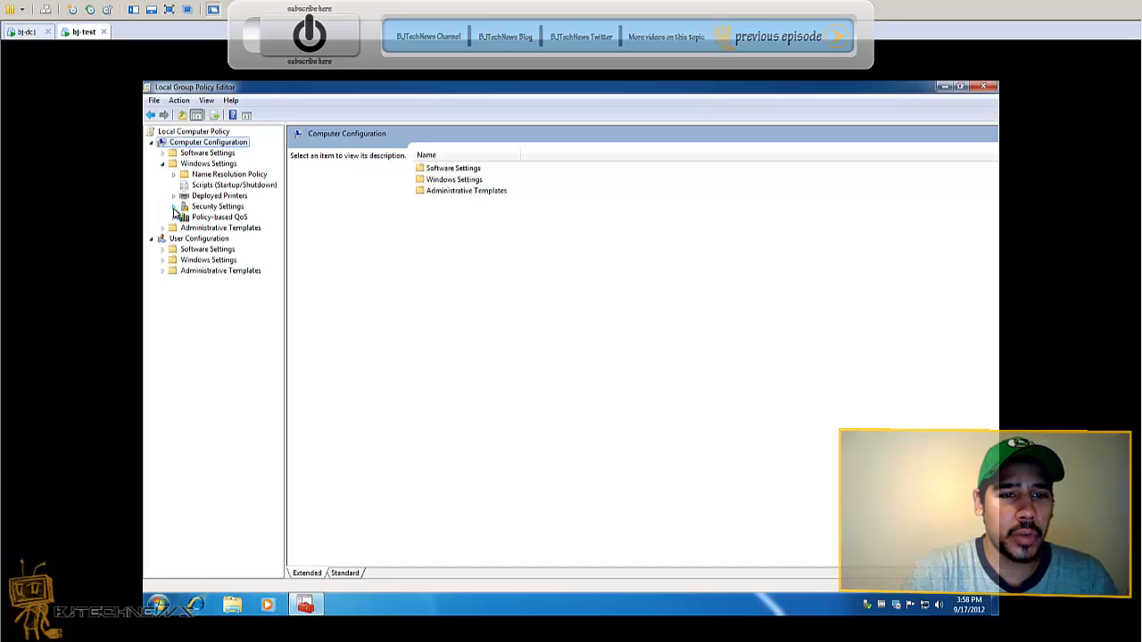
pyautogui.click(176, 207)
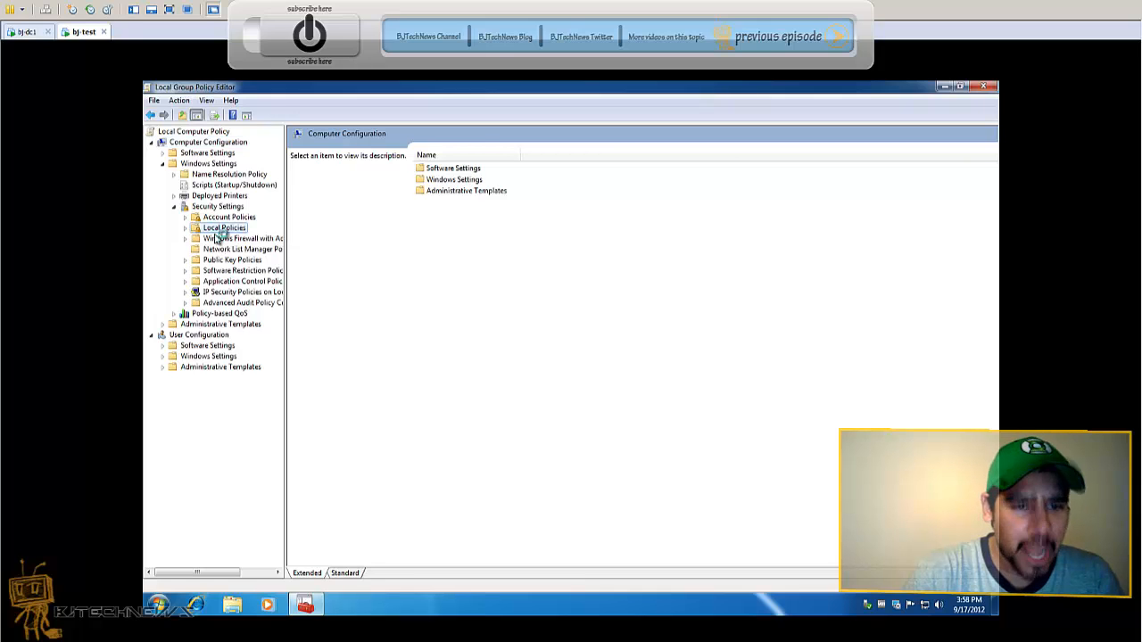
pyautogui.click(224, 227)
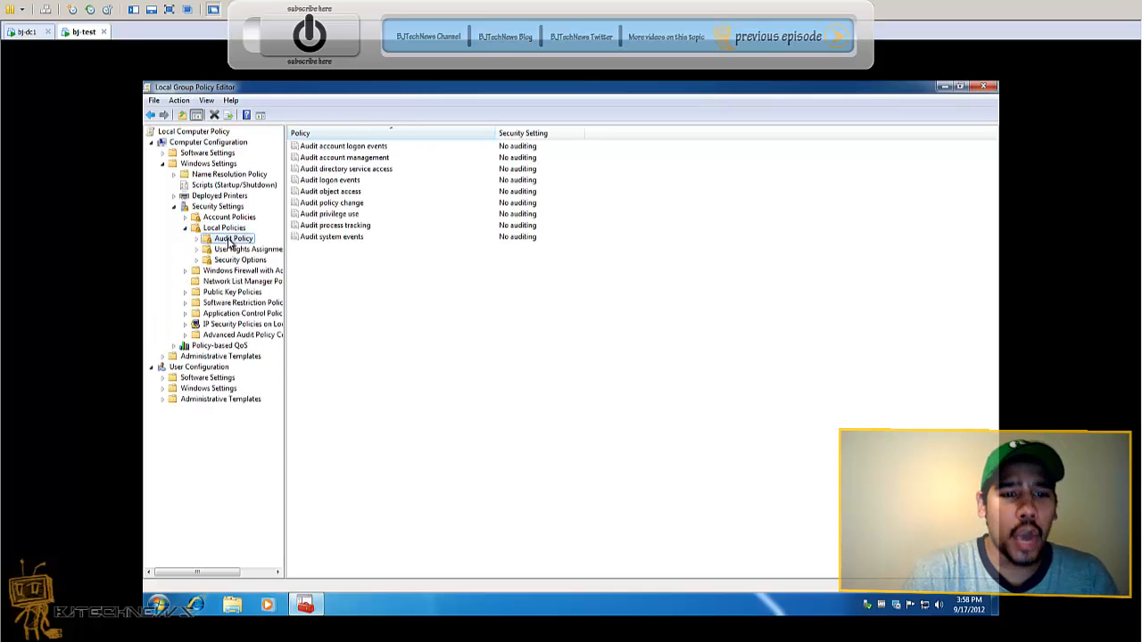
pyautogui.click(330, 179)
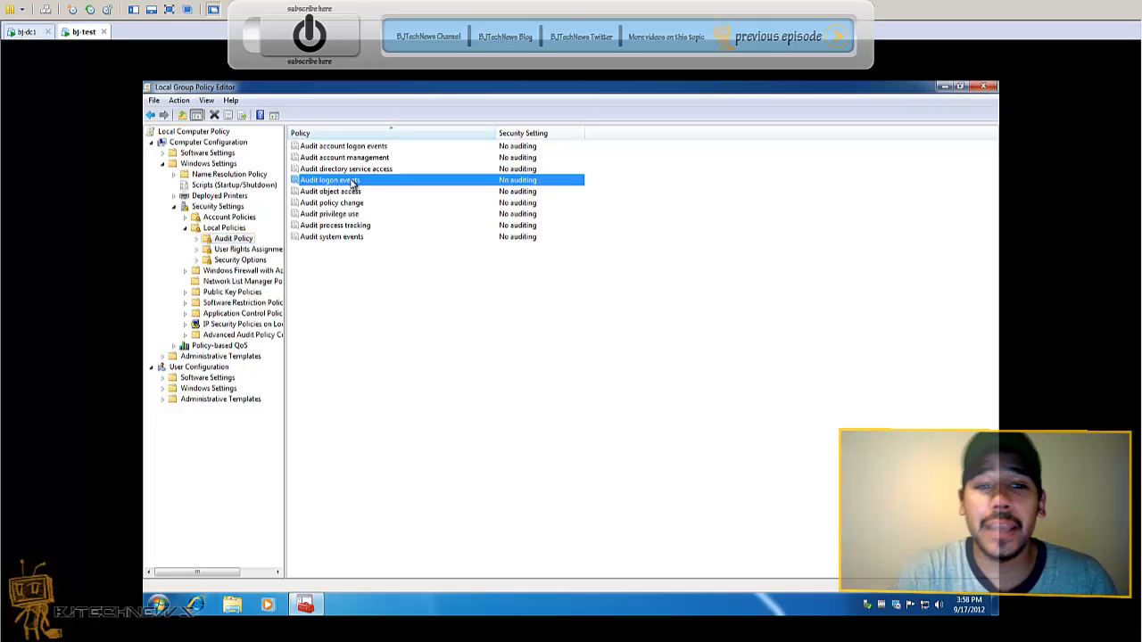
# Set Audit logon events to audit Success and Failure, then apply and close
pyautogui.doubleClick(330, 180)
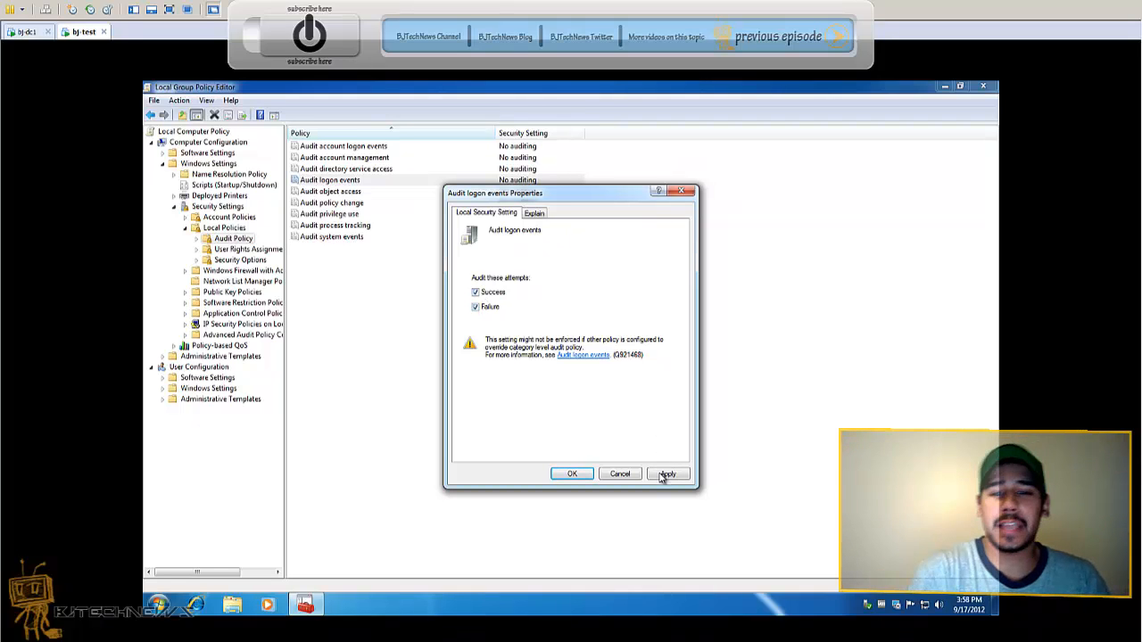
pyautogui.click(667, 474)
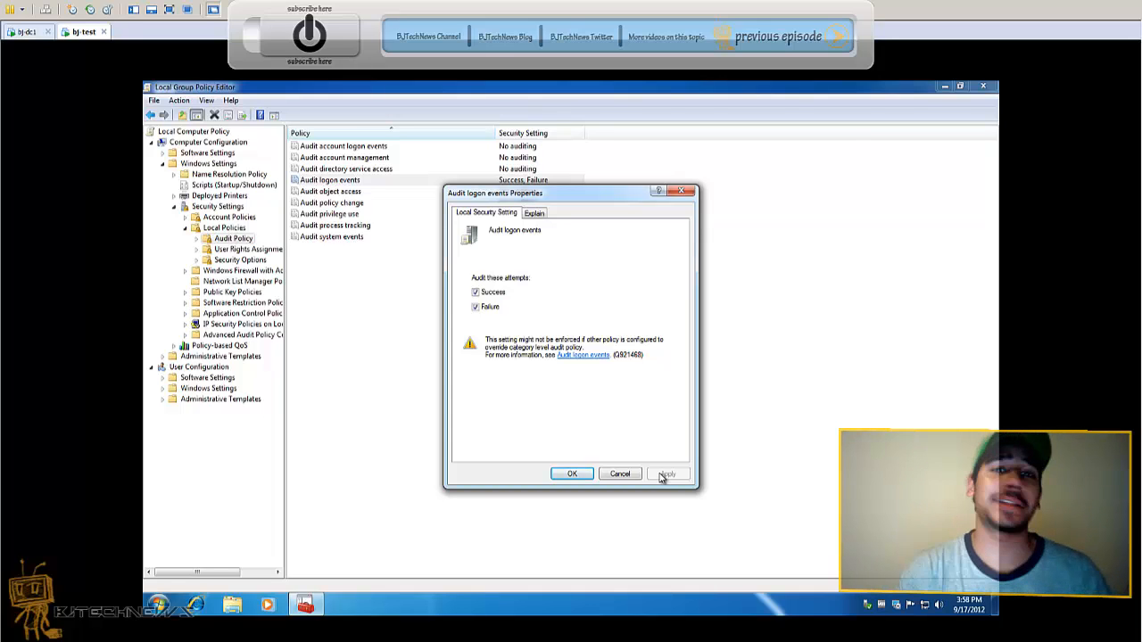
pyautogui.click(668, 473)
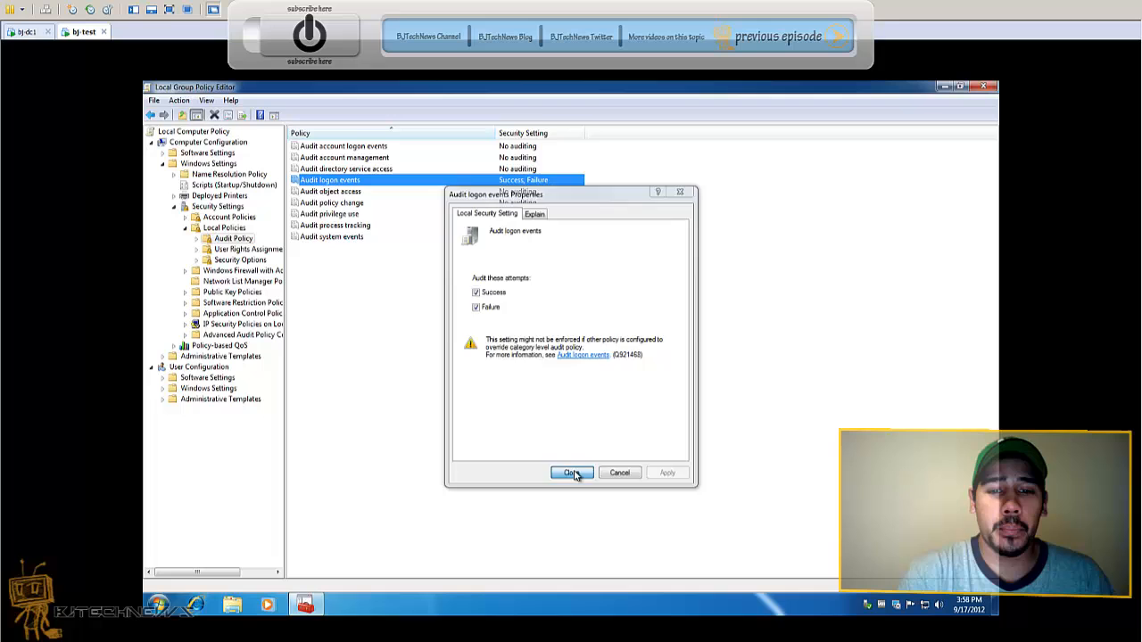
pyautogui.click(572, 473)
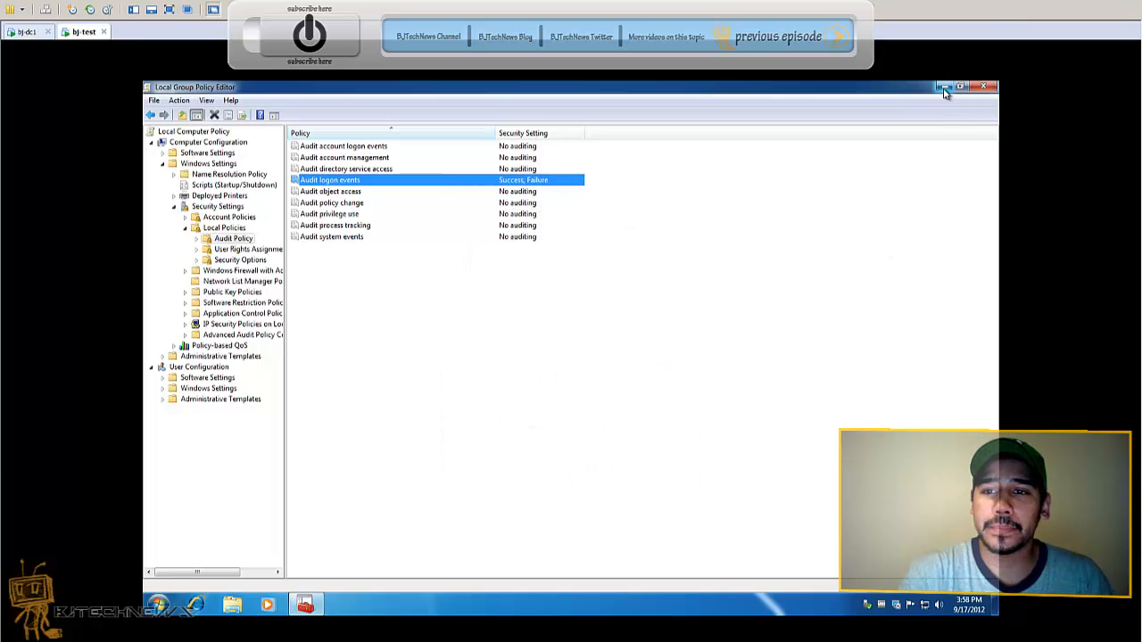
# Minimize the policy editor and search the Start menu for 'event' to launch Event Viewer
pyautogui.click(988, 86)
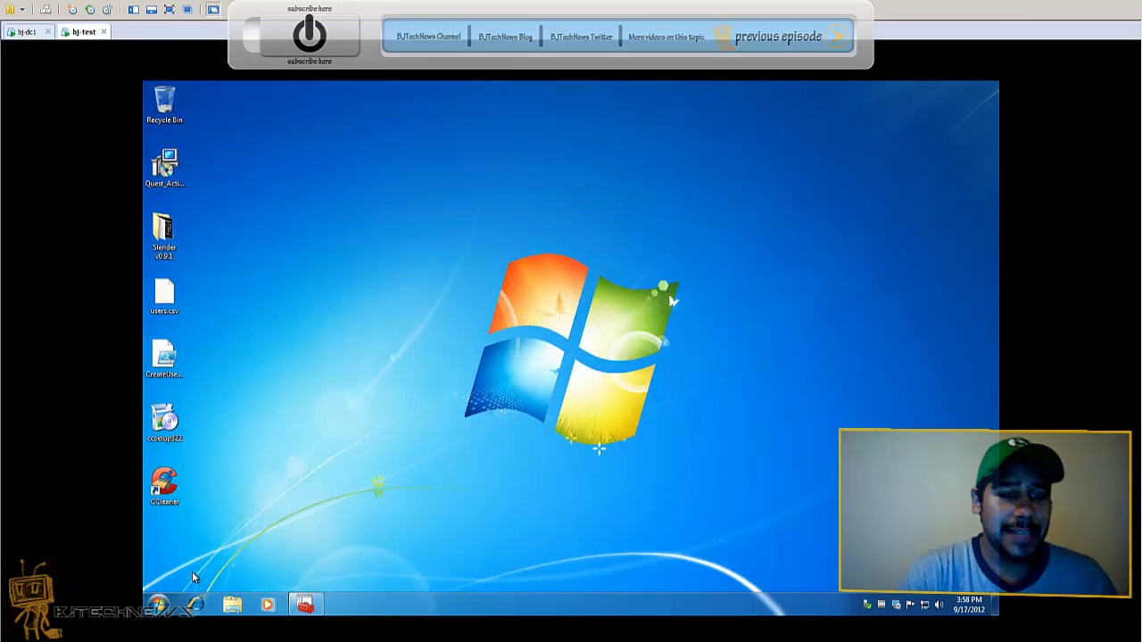
pyautogui.click(160, 605)
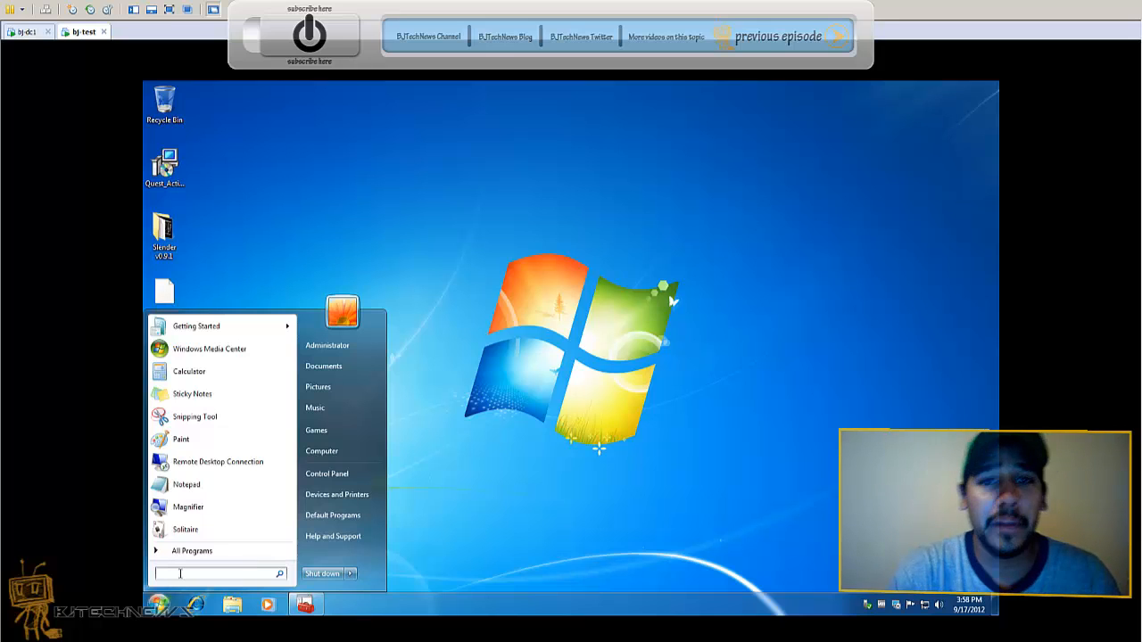
pyautogui.write('event')
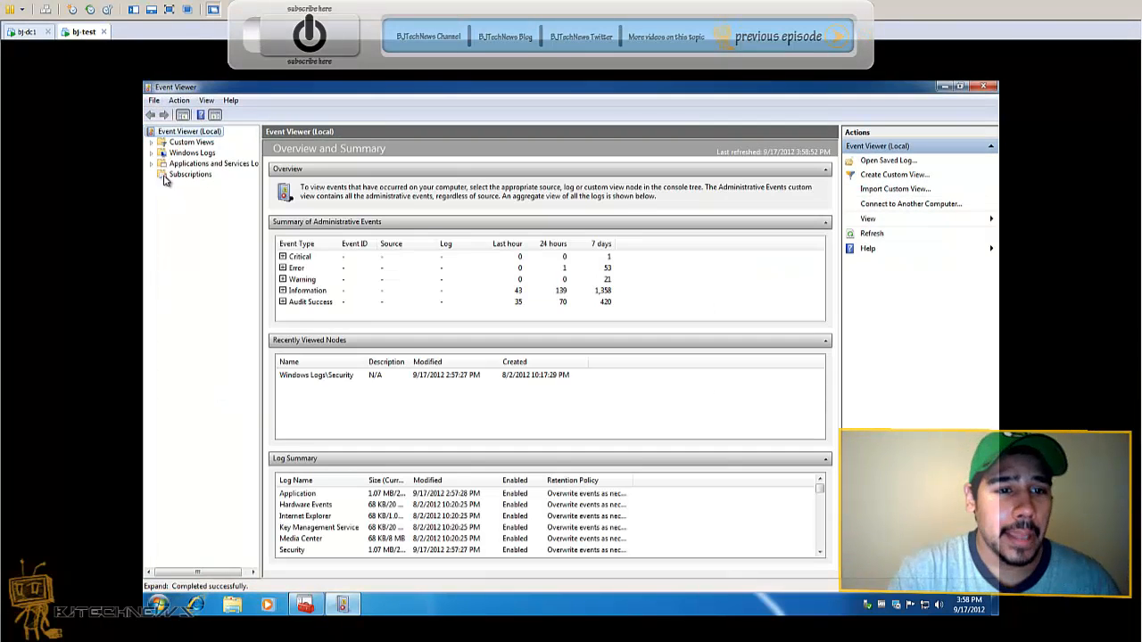
# Expand Windows Logs and select the Security log
pyautogui.click(151, 152)
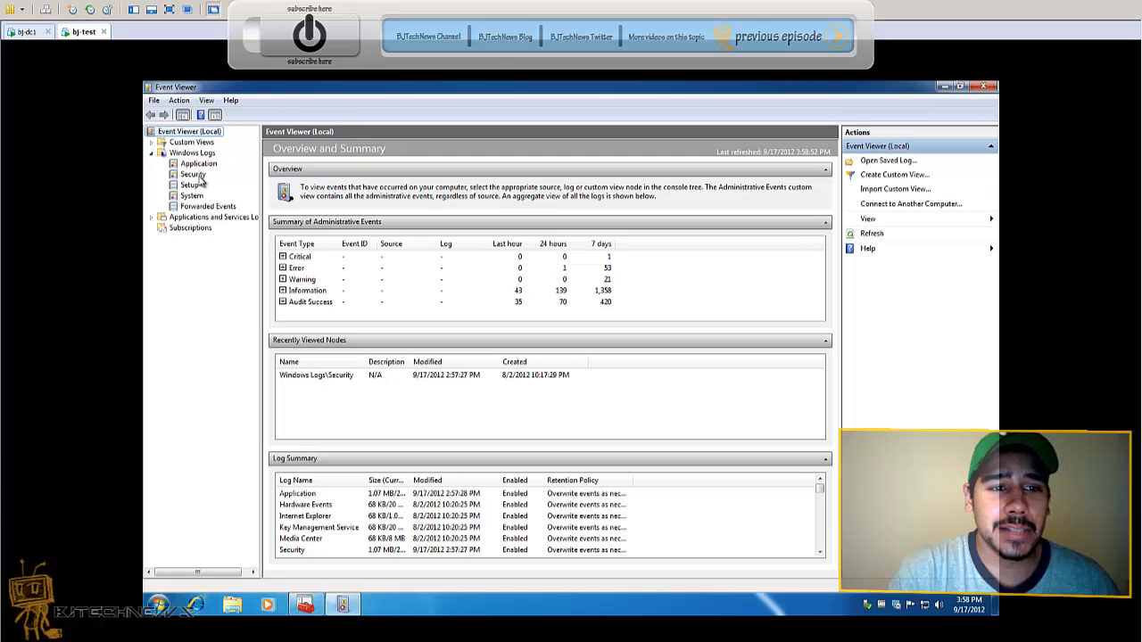
pyautogui.click(193, 174)
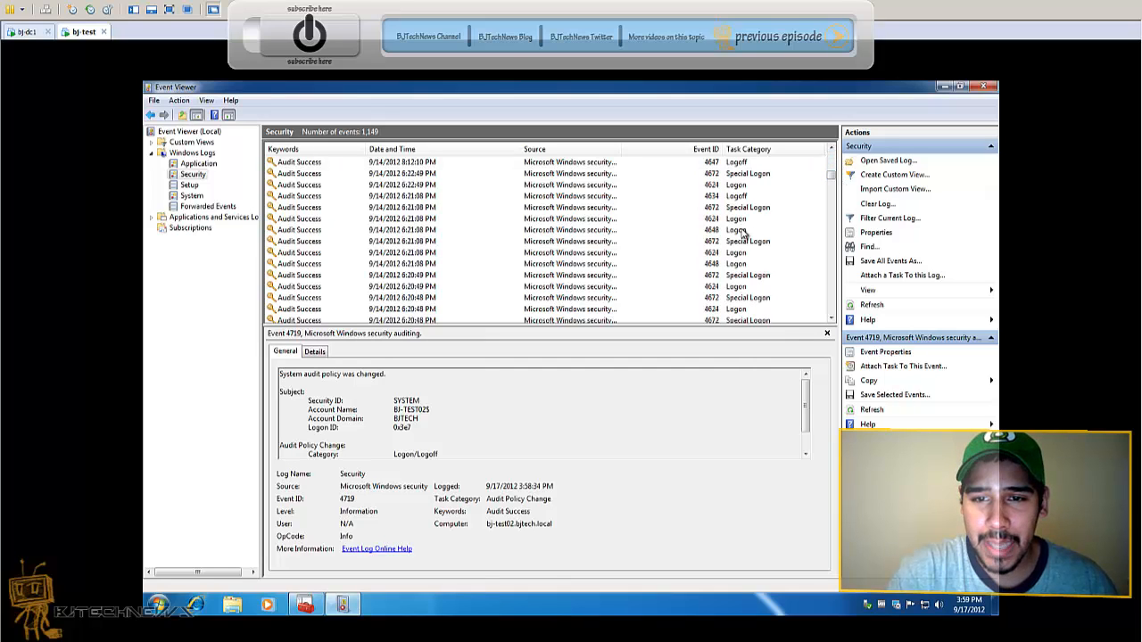
pyautogui.moveTo(719, 284)
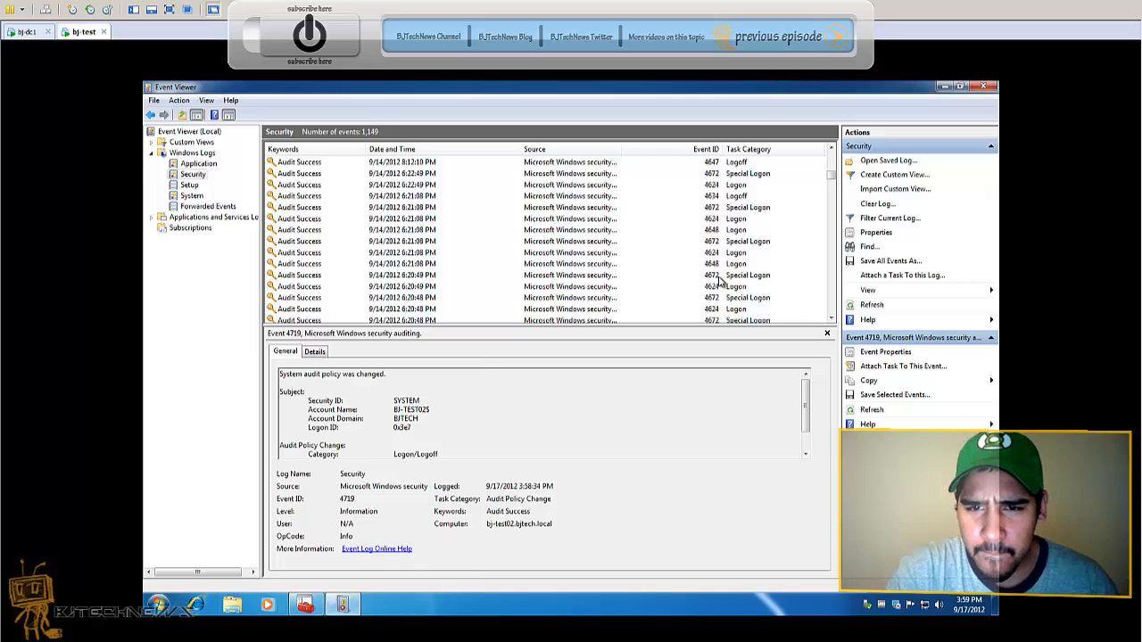
# Inspect a 4624 Logon event, then a 4672 Special Logon event
pyautogui.click(553, 252)
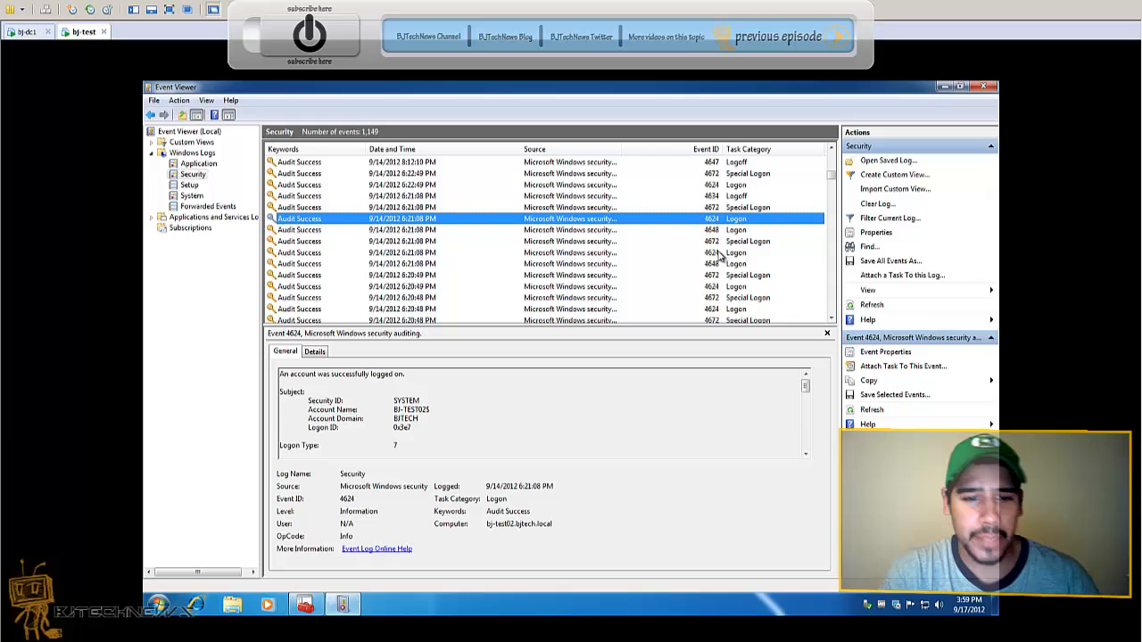
pyautogui.click(401, 185)
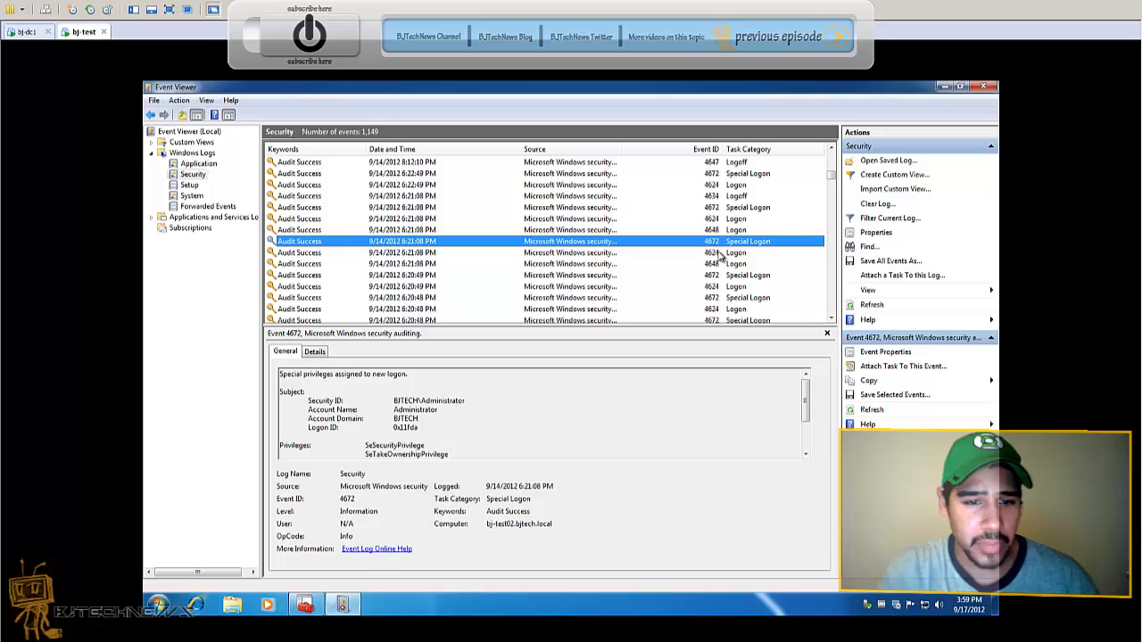
pyautogui.moveTo(475, 398)
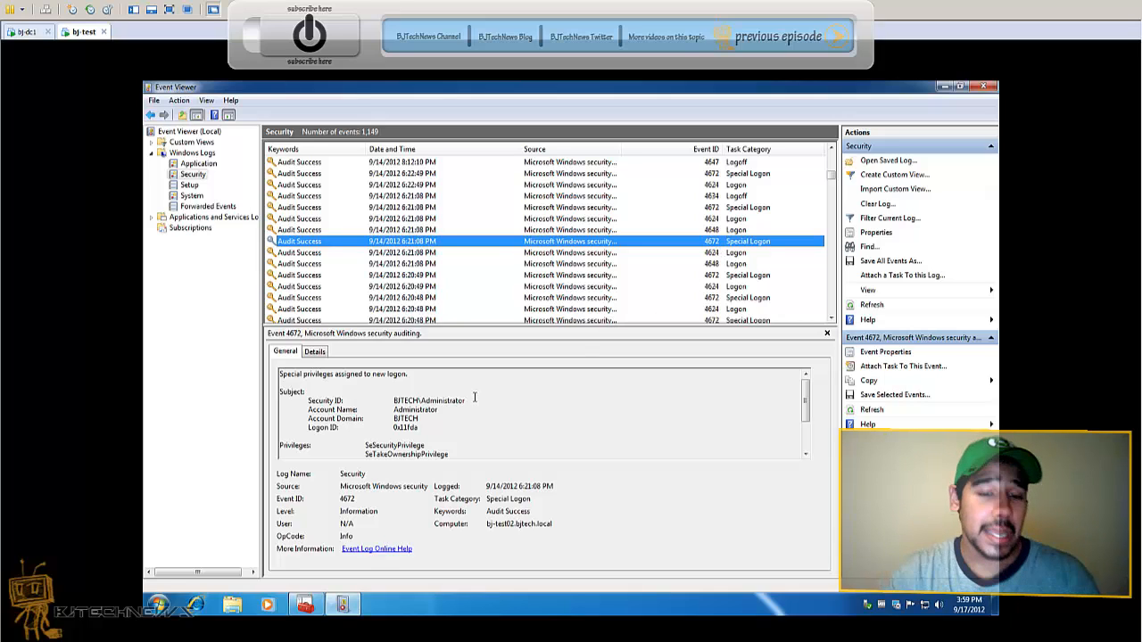